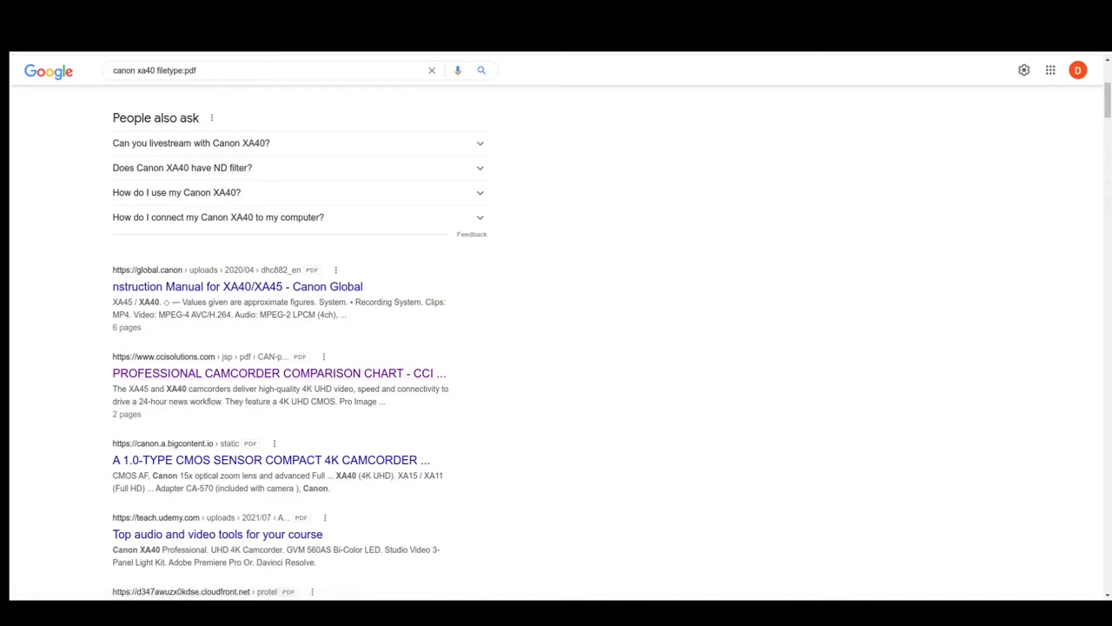
Step: Load the Canon Professional Camcorder Comparison Chart PDF at its model overview page
{"action": "left_click", "coordinate": [278, 372]}
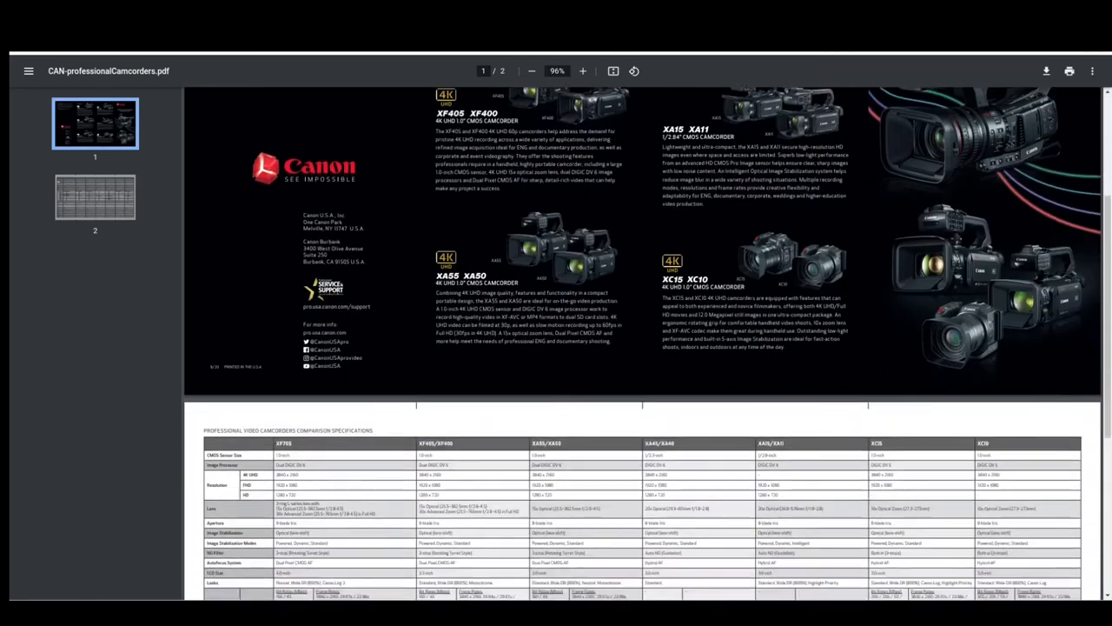
Step: Scroll to page two so the specifications comparison table fills the viewer
{"action": "scroll", "scroll_direction": "down", "scroll_amount": 3}
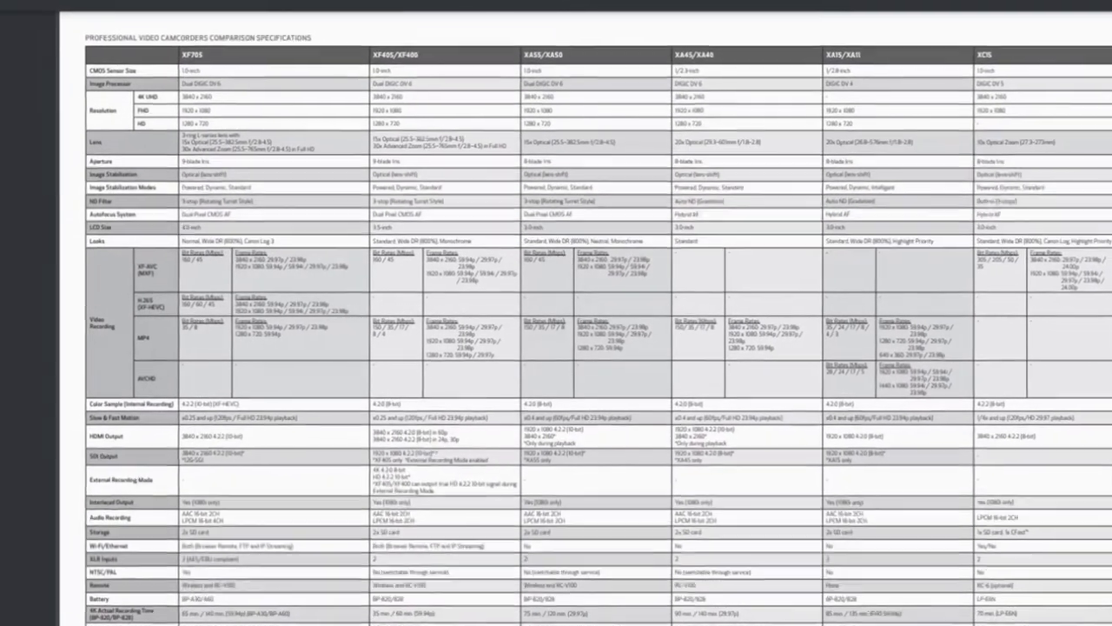
Step: Scroll down to the table's battery, recording time and dimensions rows
{"action": "scroll", "scroll_direction": "down", "scroll_amount": 3}
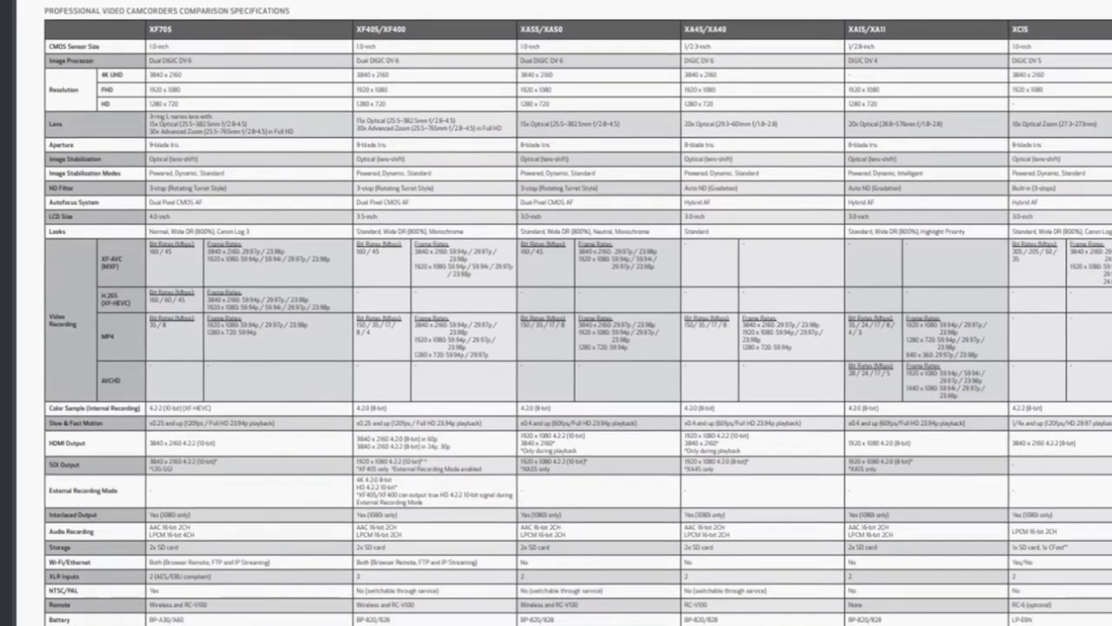
{"action": "scroll", "scroll_direction": "down", "scroll_amount": 3}
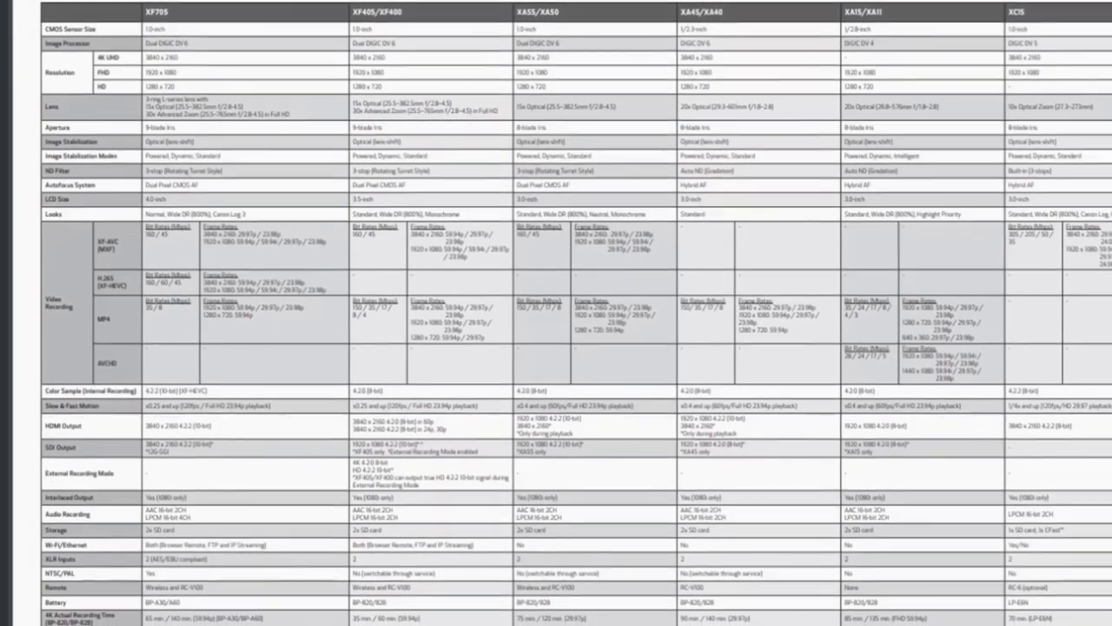
{"action": "scroll", "scroll_direction": "down", "scroll_amount": 3}
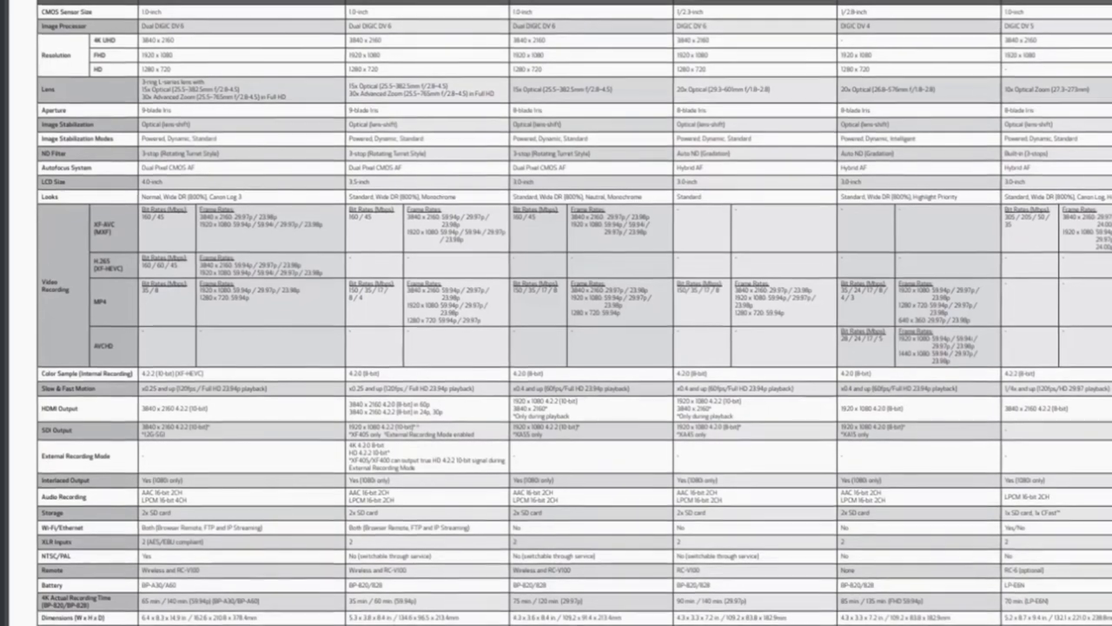